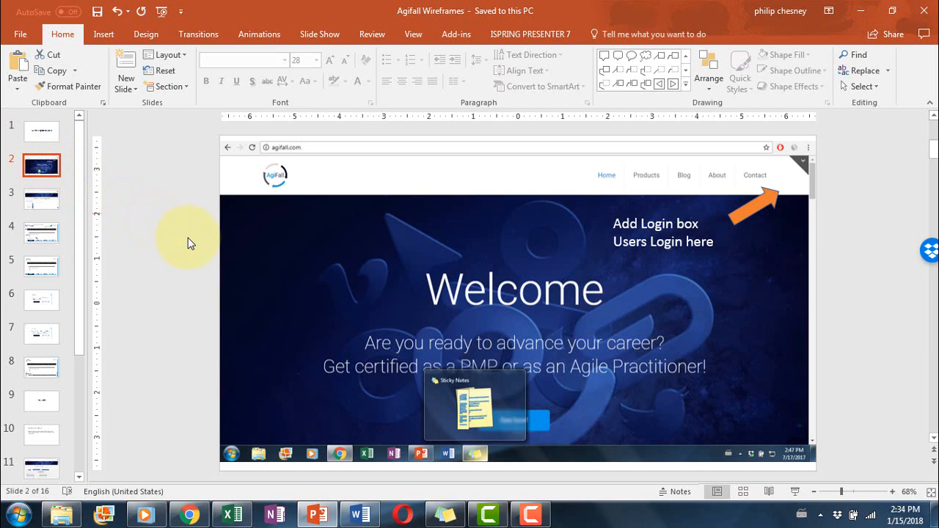
pyautogui.moveTo(771, 208)
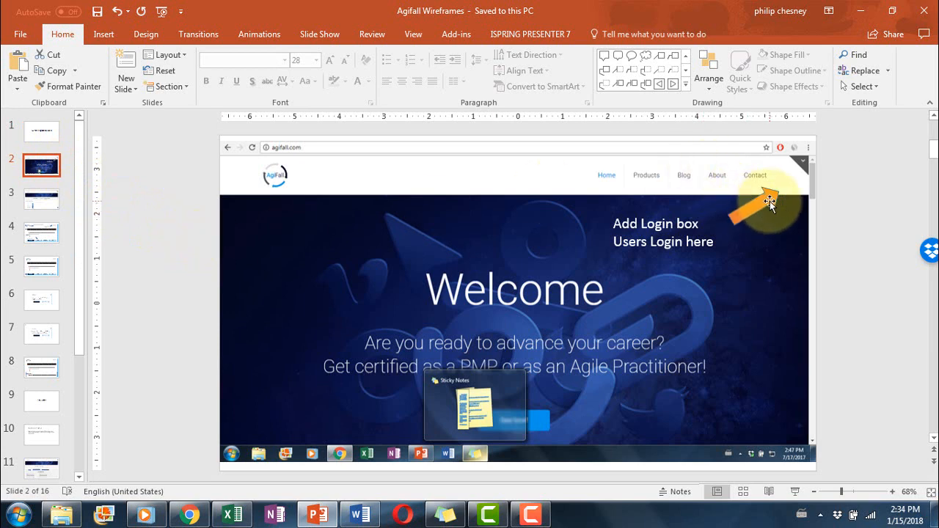
pyautogui.moveTo(765, 206)
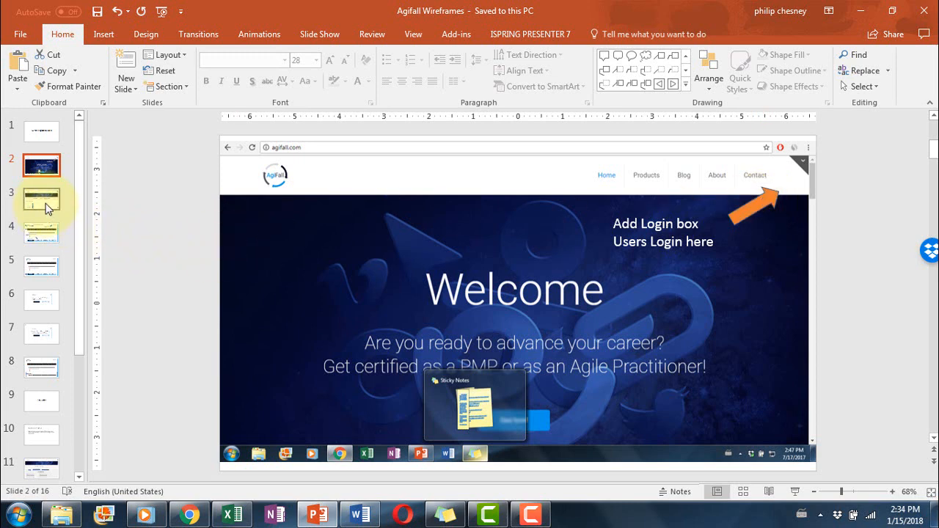
# - Display slide 3, the sign-up user page listing four PMP Simulator Exams
pyautogui.click(42, 198)
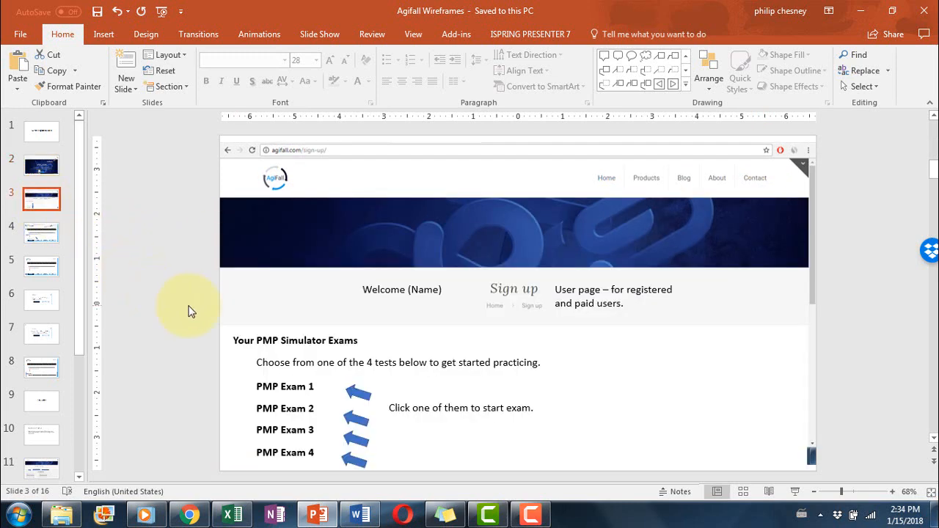
pyautogui.moveTo(208, 365)
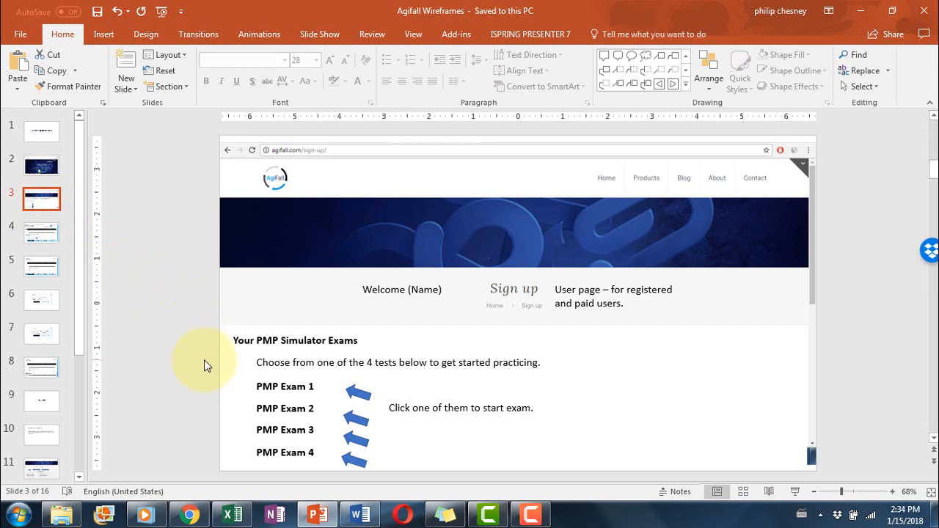
pyautogui.moveTo(251, 420)
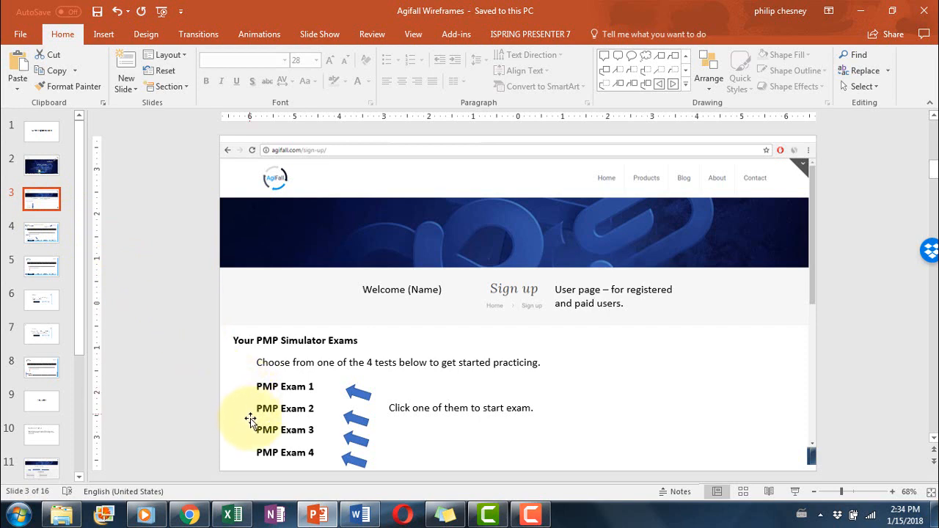
pyautogui.moveTo(251, 460)
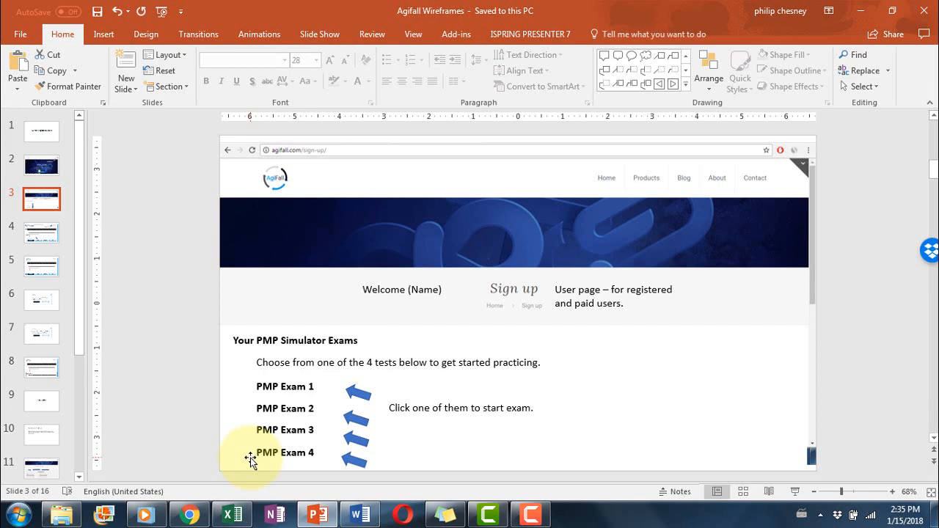
# - Show slide 4's exam question screen with its countdown clock, question text and four answers
pyautogui.click(41, 233)
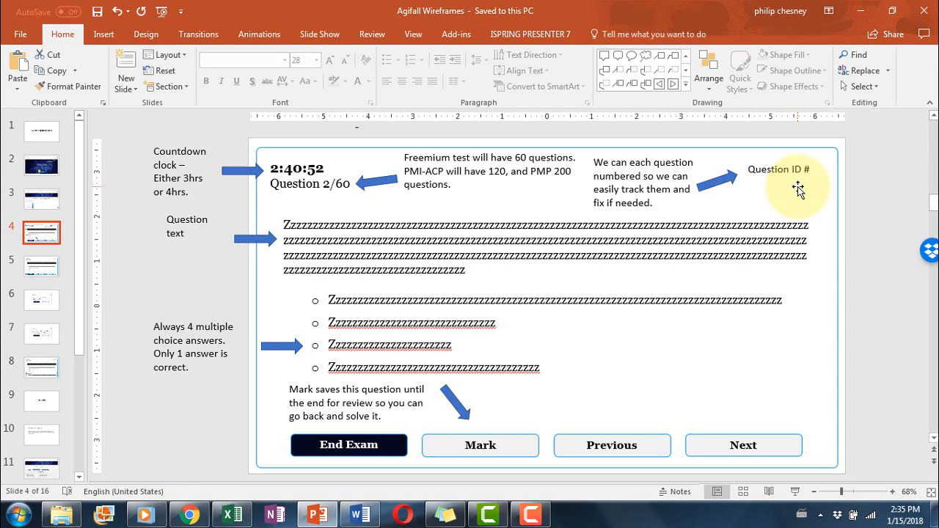
pyautogui.moveTo(330, 246)
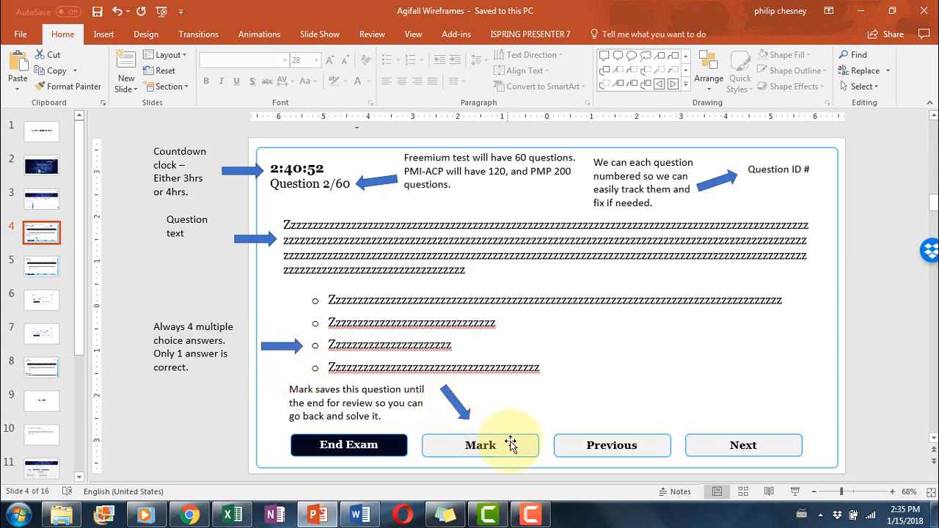
pyautogui.moveTo(434, 423)
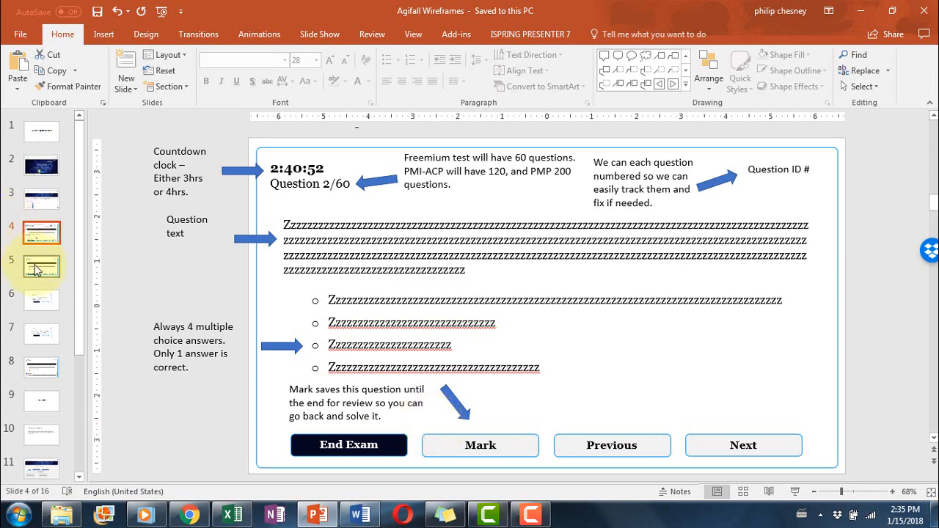
# - Step from slide 5's End Exam screen to slide 7's Exam Score results
pyautogui.click(42, 266)
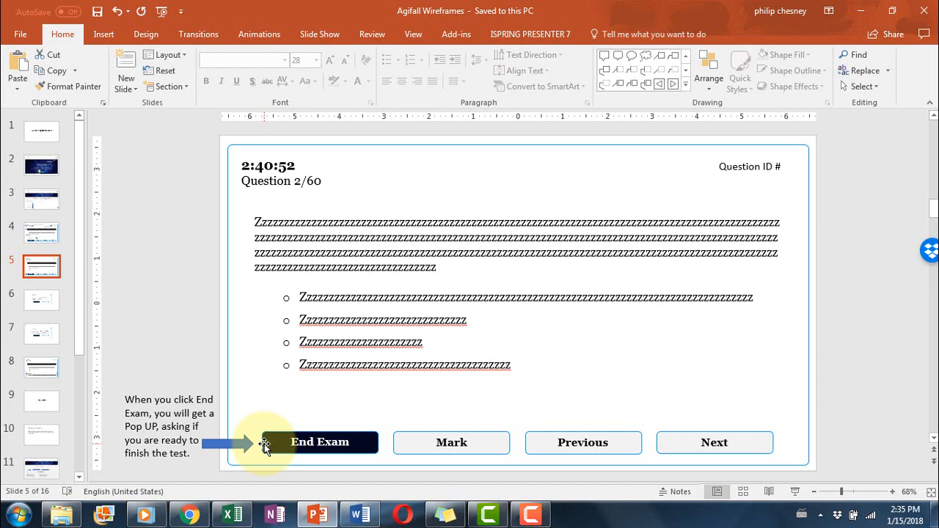
pyautogui.click(41, 299)
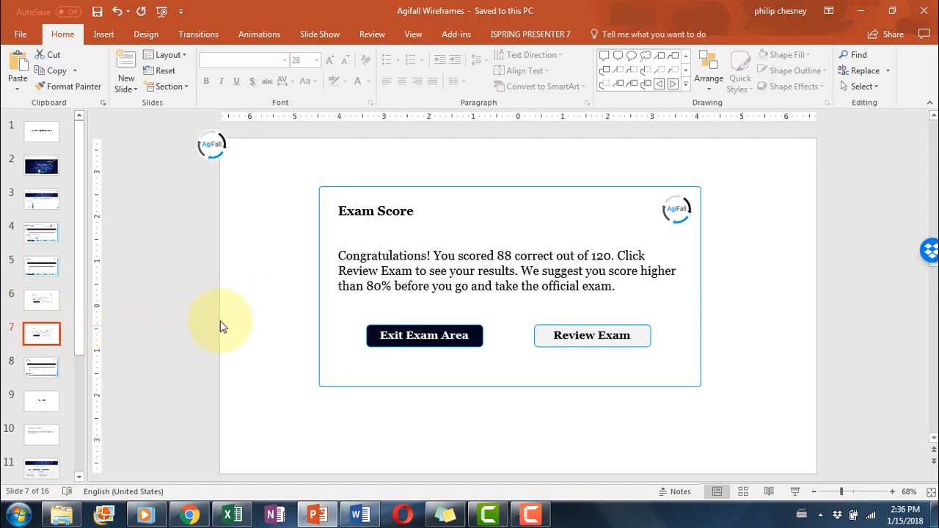
pyautogui.moveTo(279, 320)
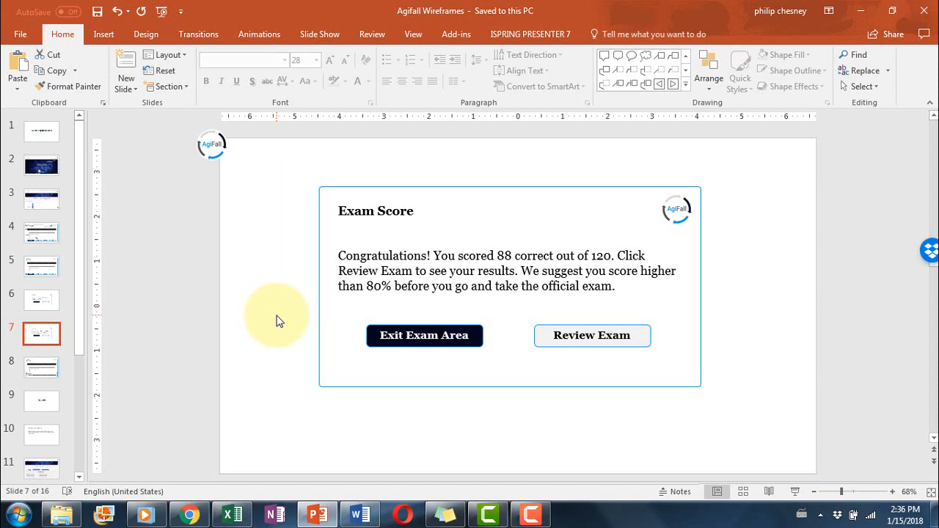
pyautogui.moveTo(153, 369)
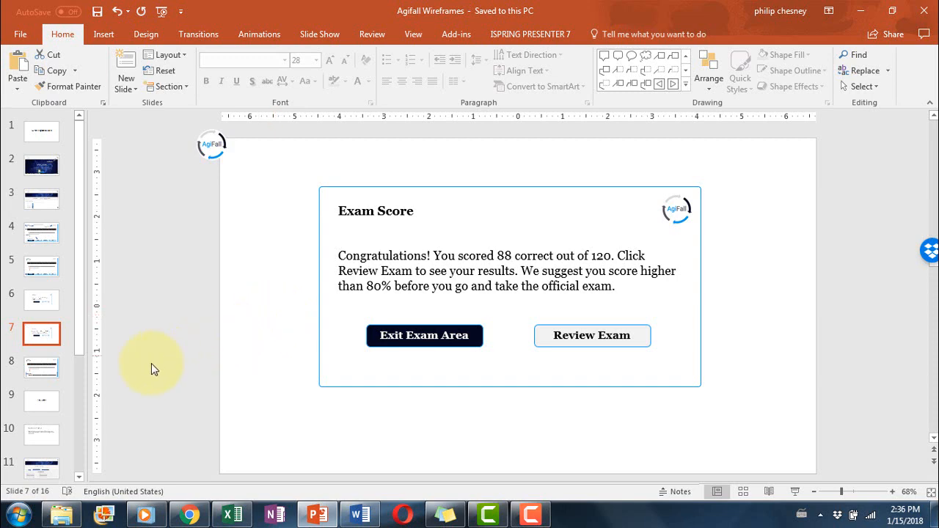
# - View slide 8's Answer: A explanation down to its review buttons
pyautogui.click(41, 366)
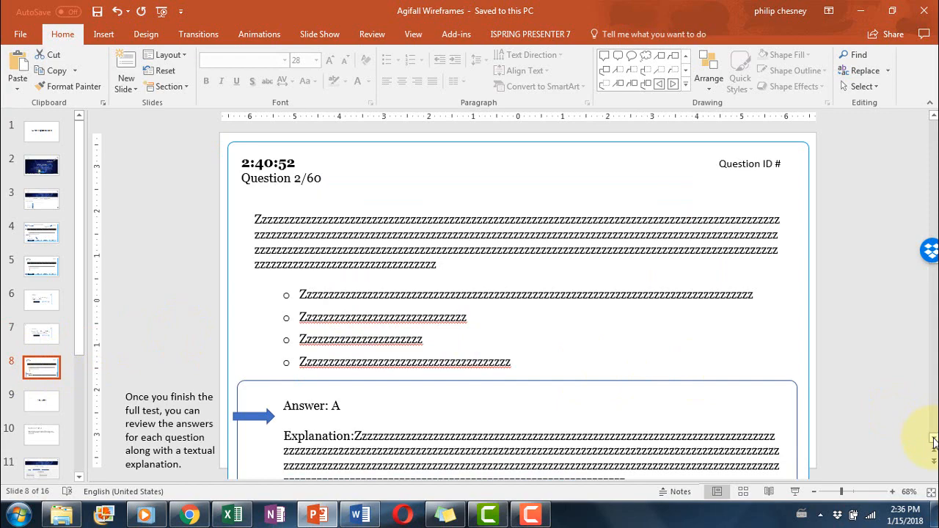
pyautogui.scroll(-3)
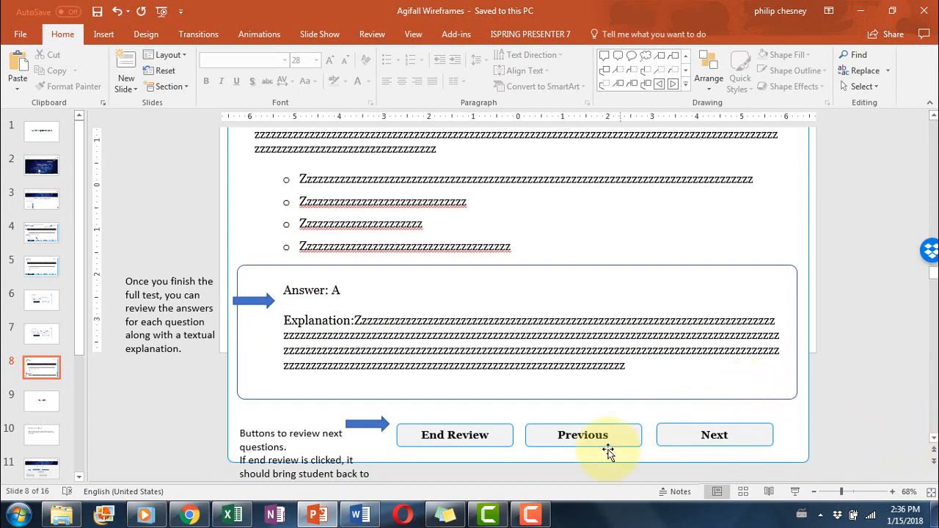
pyautogui.moveTo(692, 434)
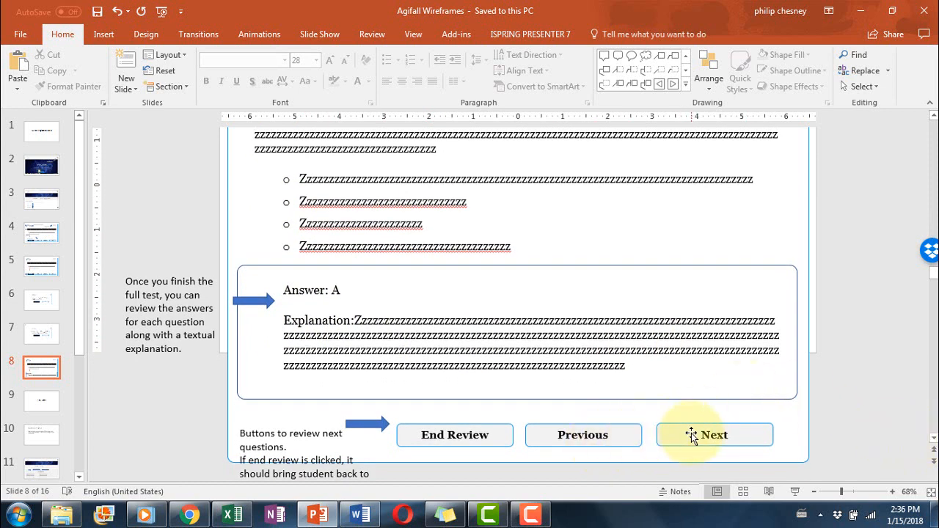
pyautogui.moveTo(312, 429)
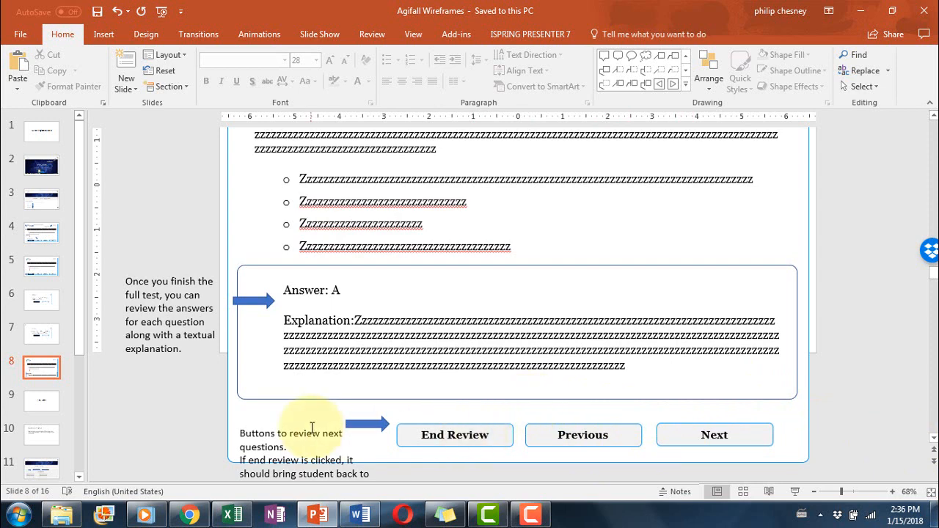
pyautogui.moveTo(125, 416)
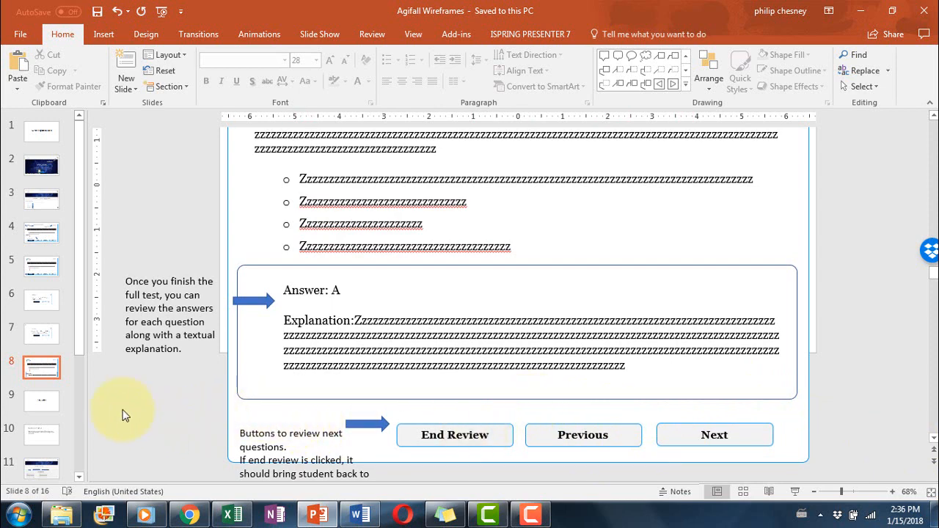
# - Pass the 'How new users sign up' slide and scroll the thumbnails to slide 11
pyautogui.click(42, 400)
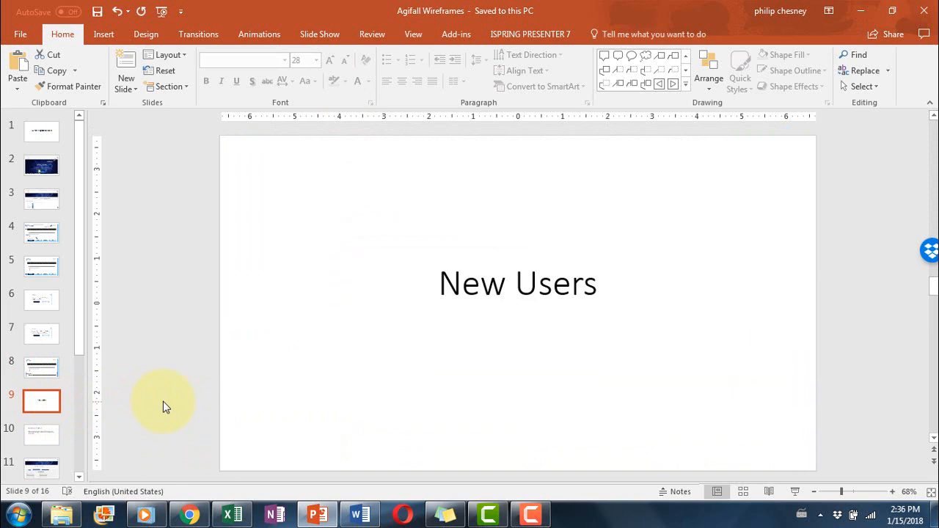
pyautogui.moveTo(110, 431)
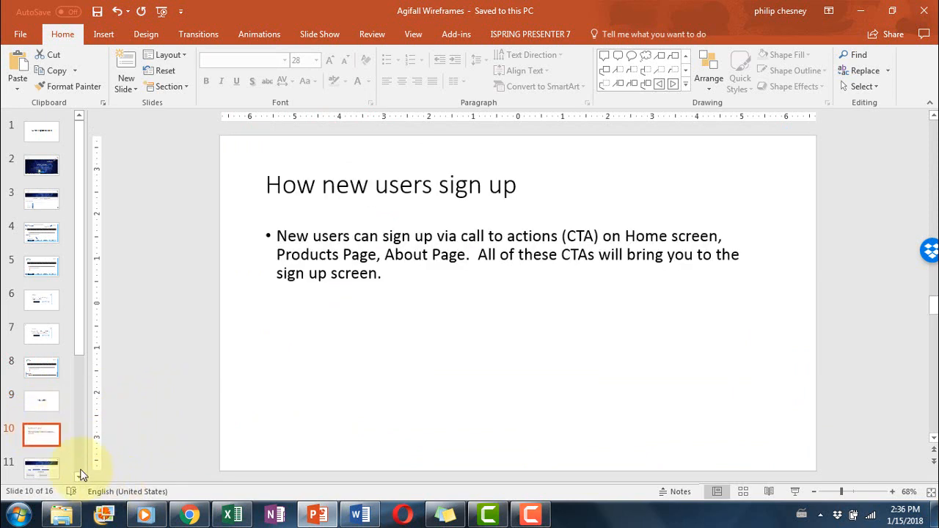
pyautogui.scroll(-3)
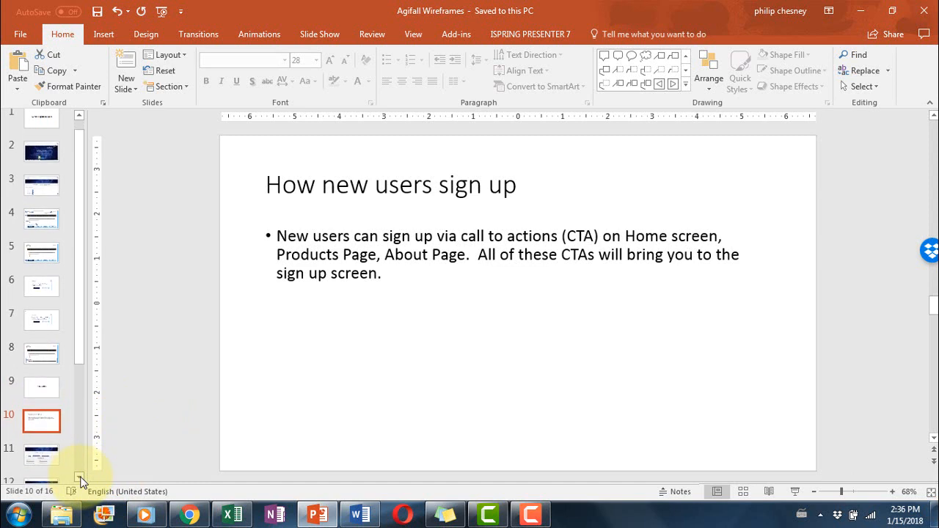
pyautogui.scroll(-3)
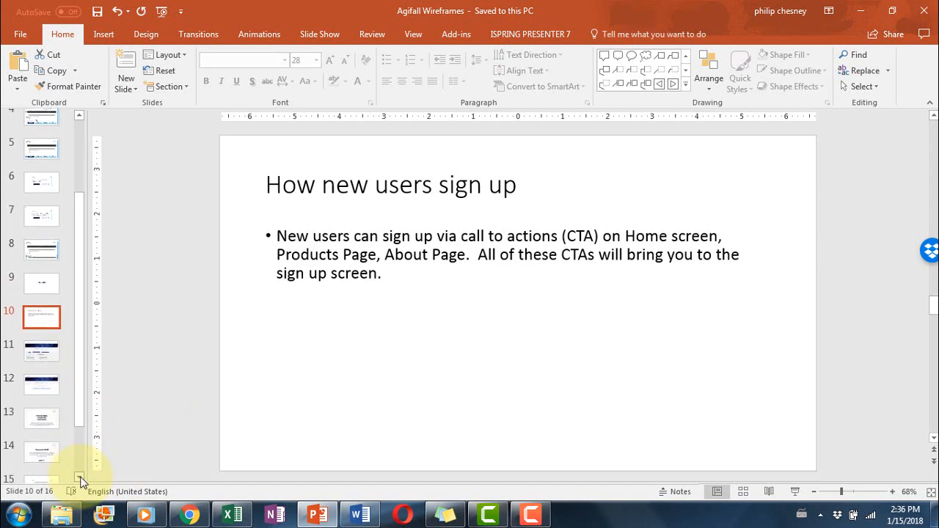
pyautogui.scroll(-3)
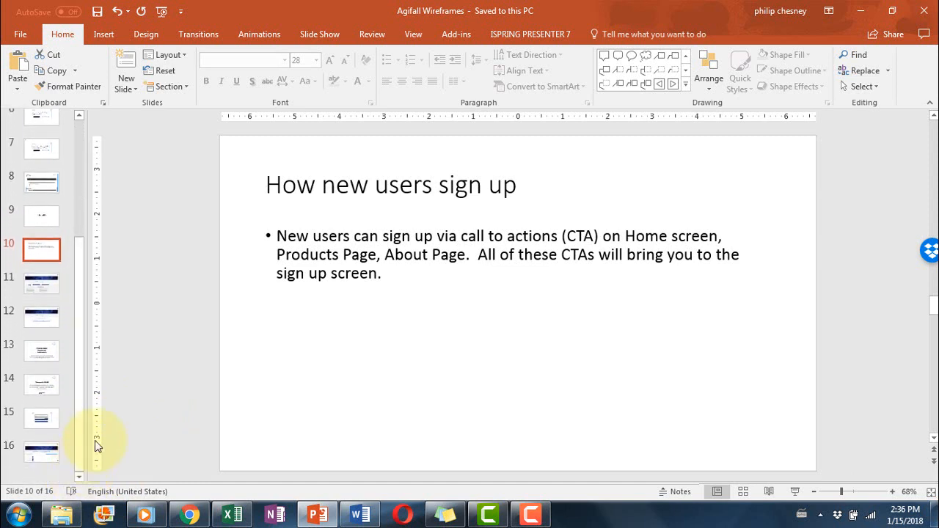
pyautogui.moveTo(140, 386)
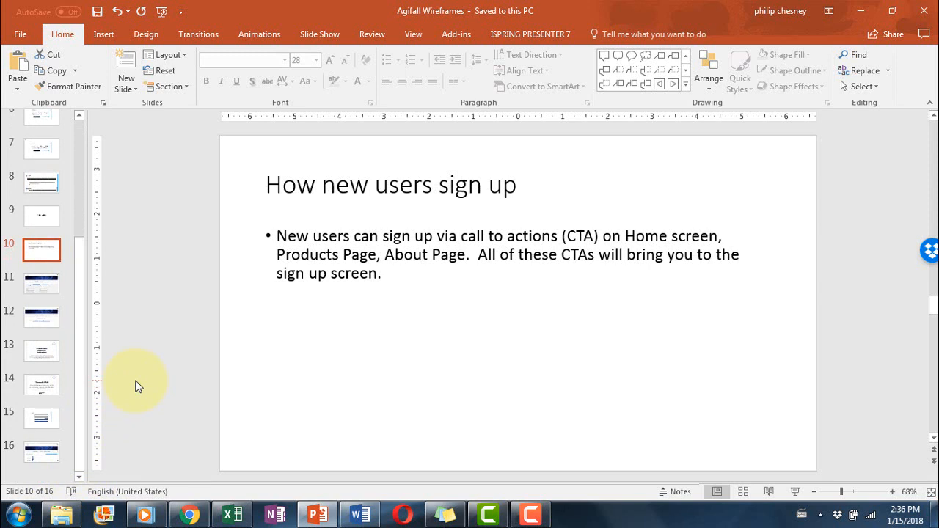
pyautogui.moveTo(102, 308)
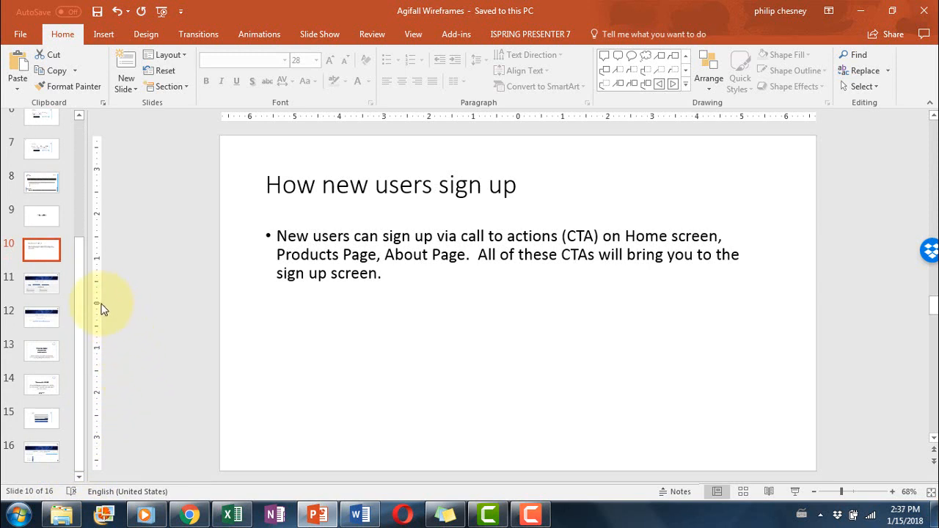
pyautogui.click(42, 282)
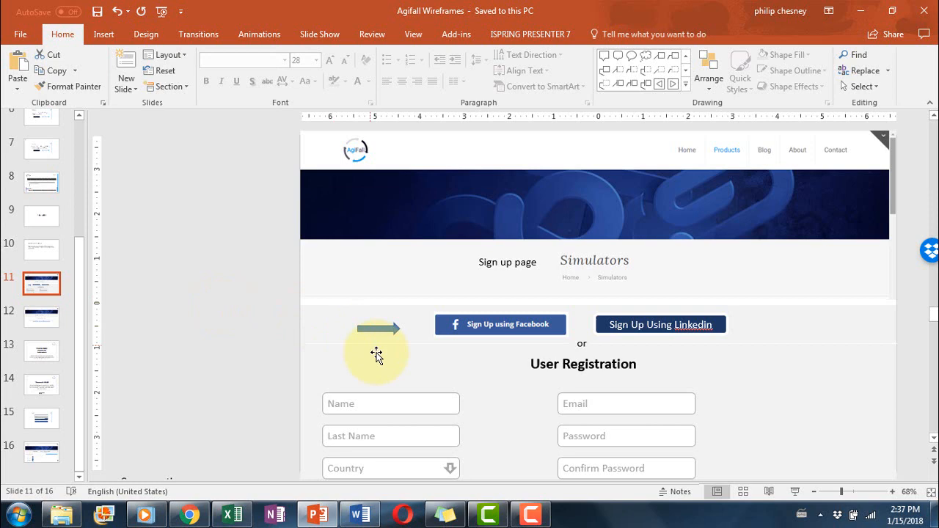
# - Scroll slide 11 down to the Course dropdown's four options and the Register button
pyautogui.scroll(-3)
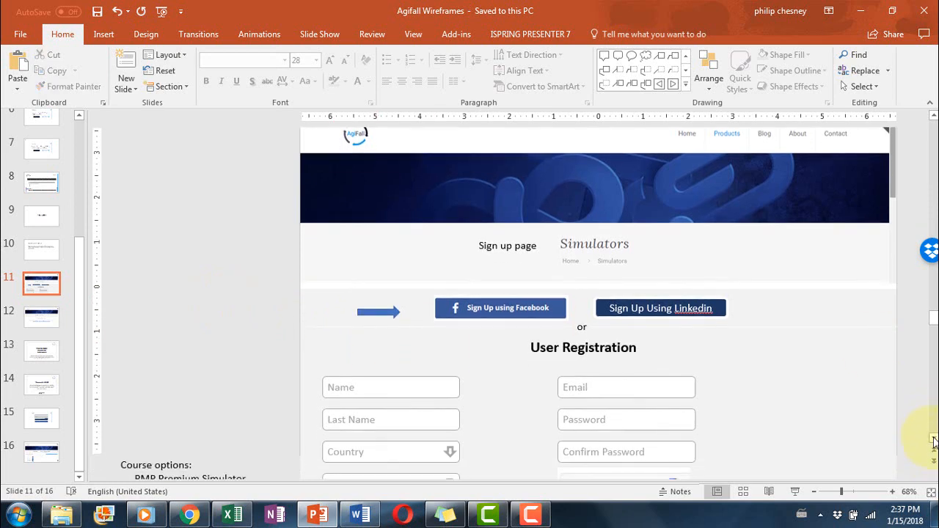
pyautogui.scroll(-3)
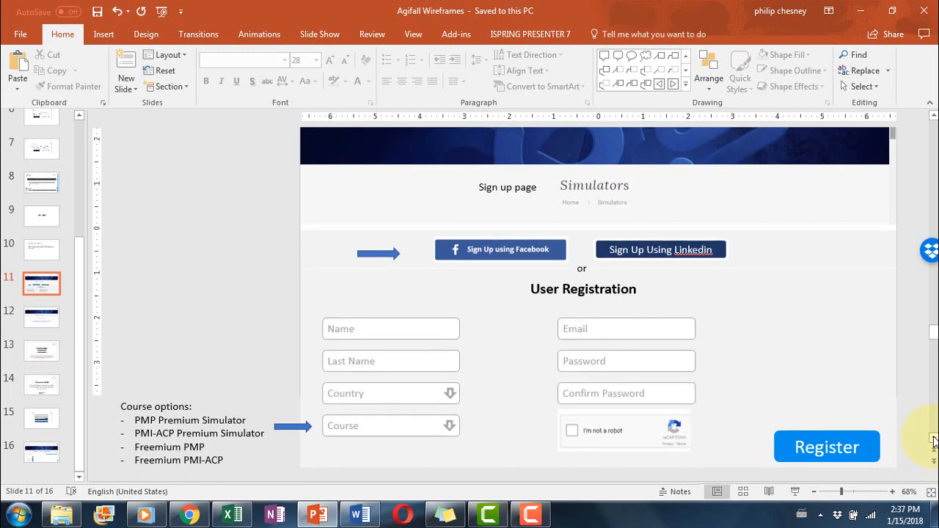
pyautogui.moveTo(242, 333)
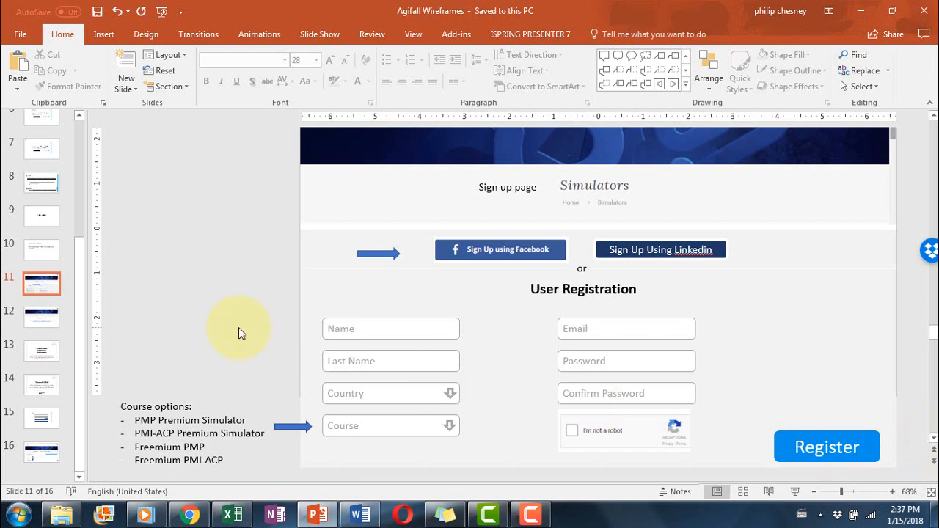
pyautogui.moveTo(238, 331)
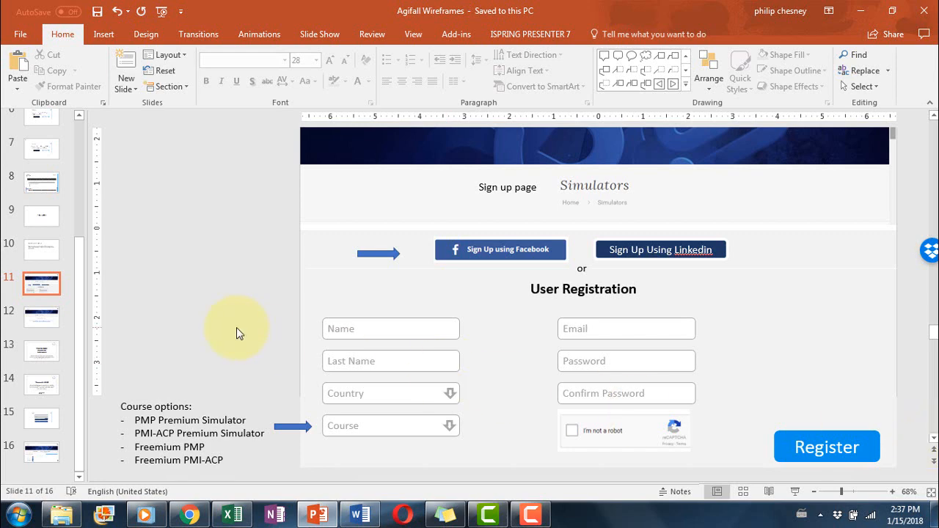
# - Pass slide 12's check-inbox screen and scroll slide 13's verify-email message to its footer
pyautogui.click(41, 317)
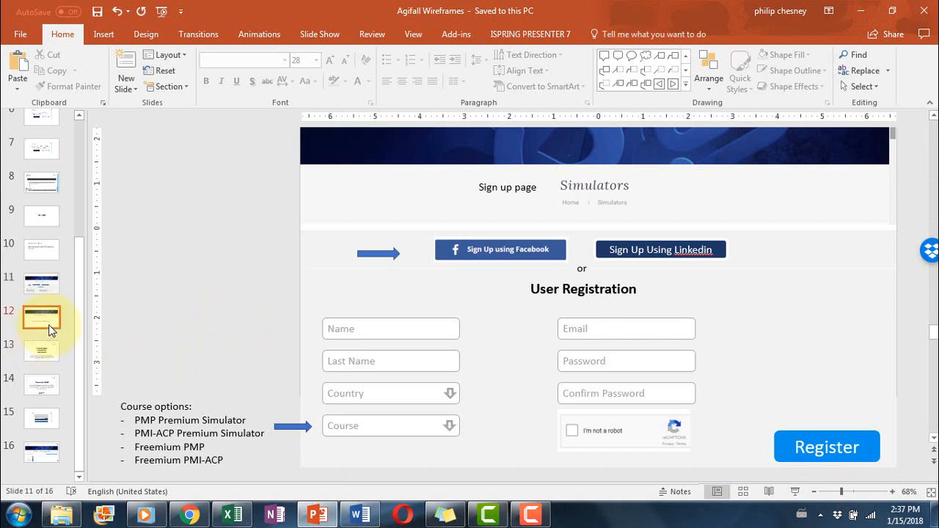
pyautogui.click(41, 319)
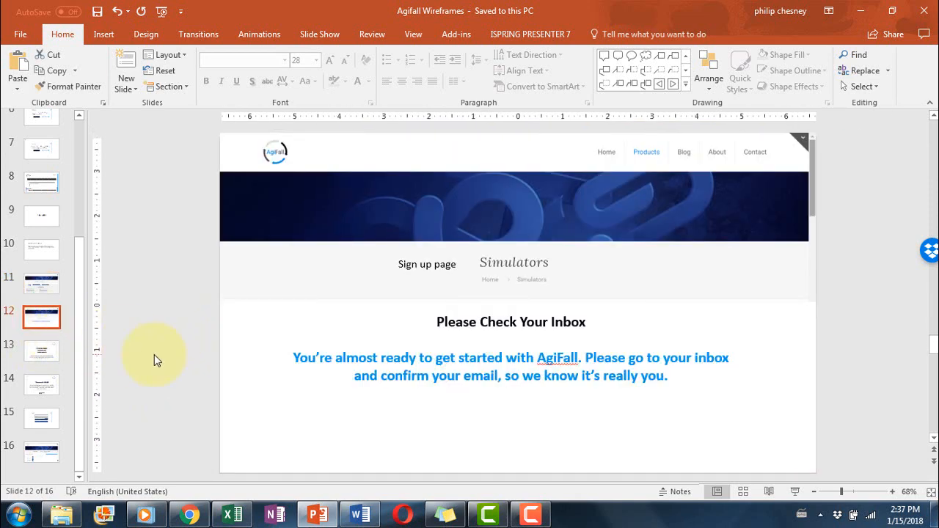
pyautogui.click(42, 351)
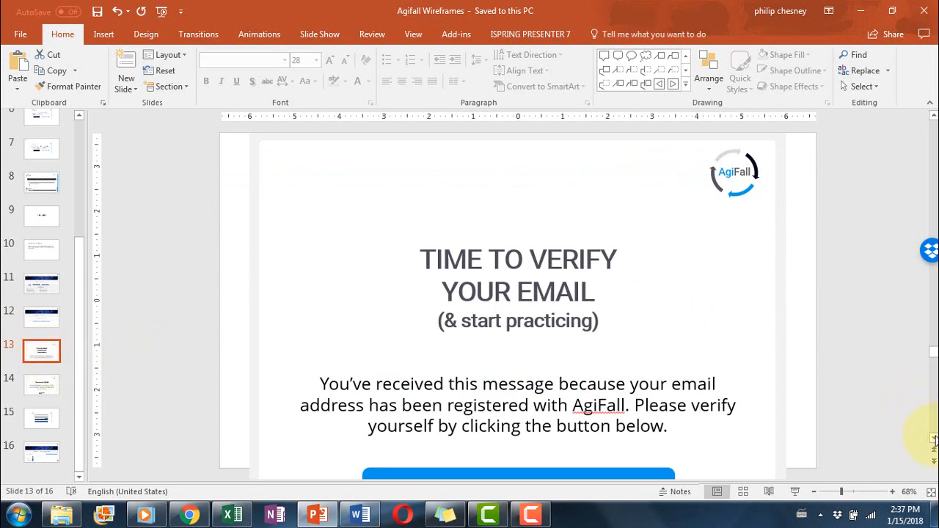
pyautogui.scroll(-3)
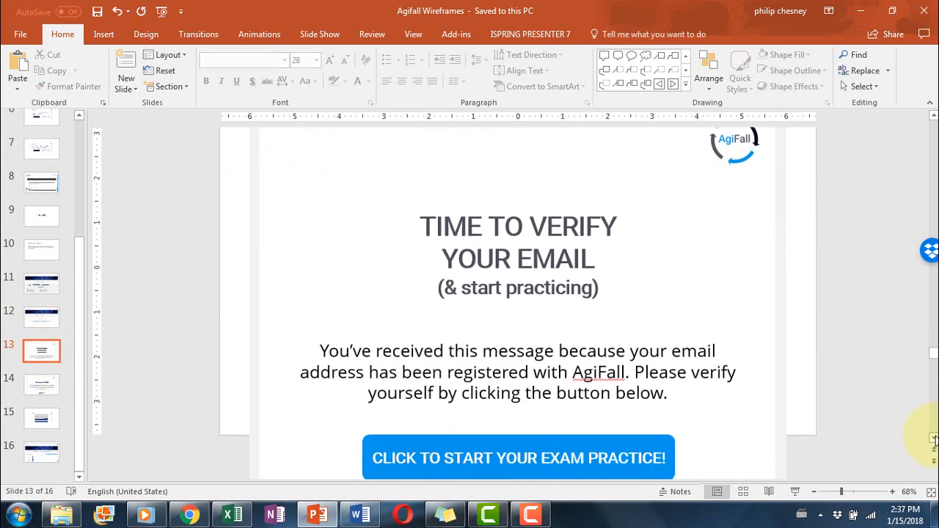
pyautogui.scroll(-3)
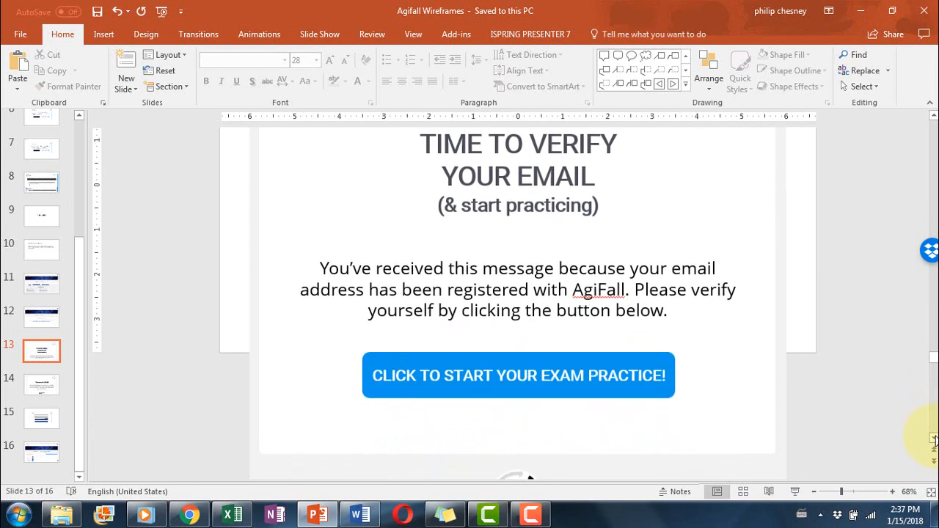
pyautogui.scroll(-3)
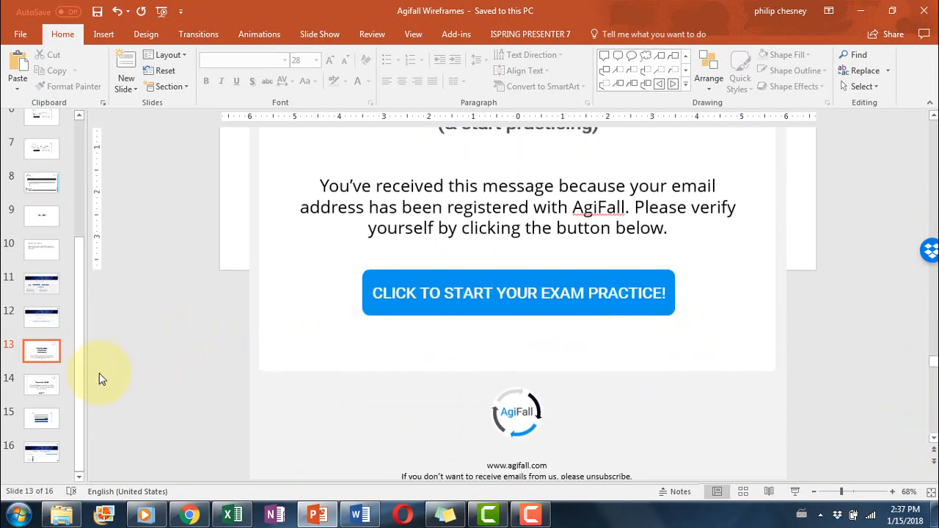
# - Review slide 14's welcome email and slide 15's login, ending on slide 16's PMP exams page
pyautogui.click(41, 383)
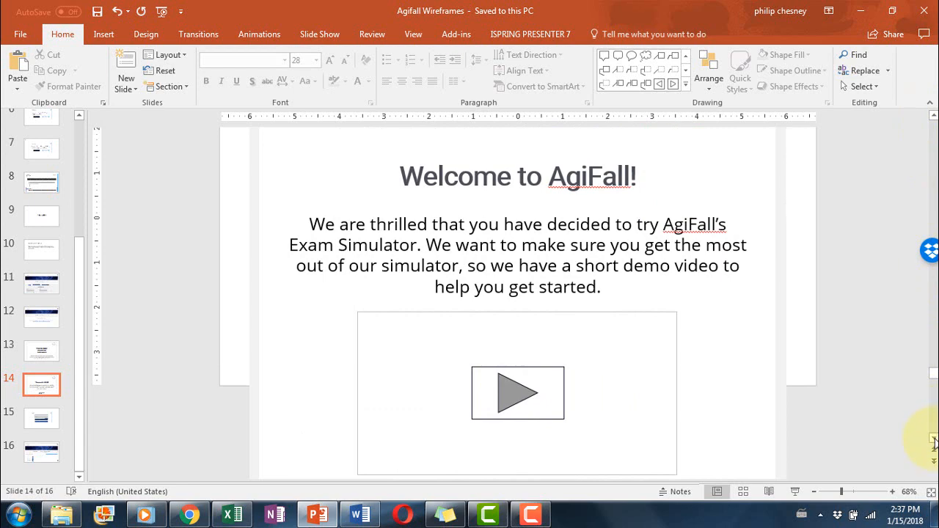
pyautogui.scroll(-3)
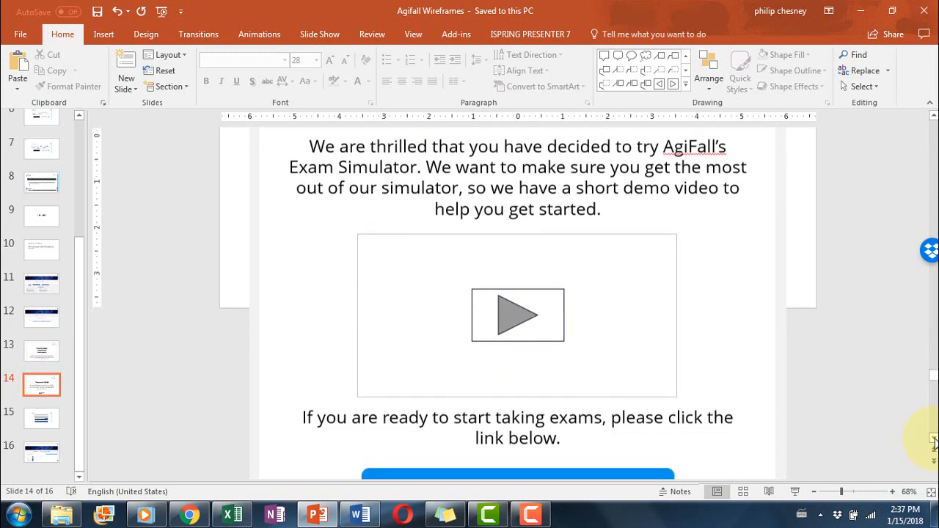
pyautogui.scroll(-3)
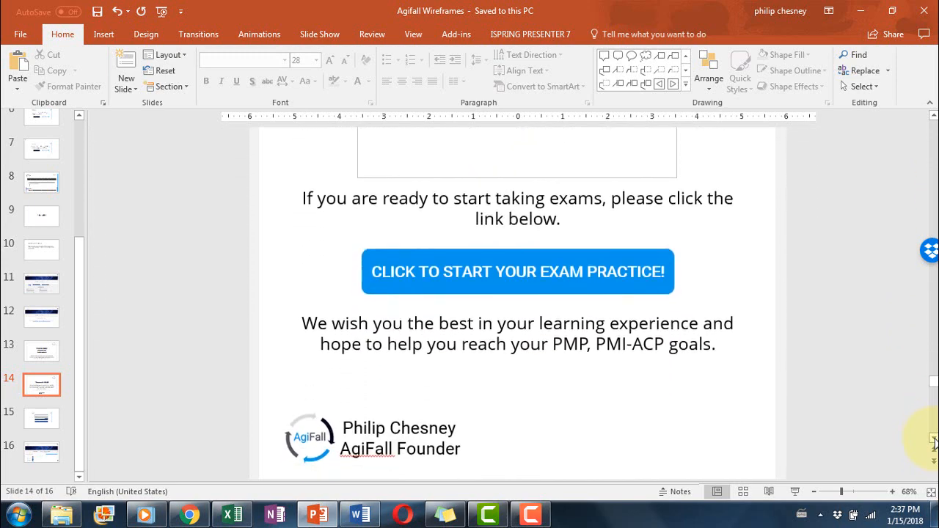
pyautogui.moveTo(161, 401)
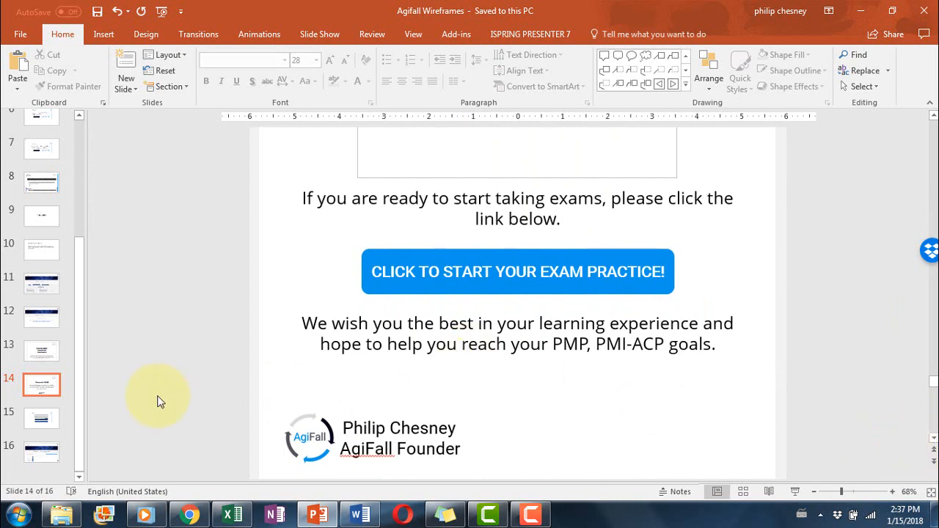
pyautogui.click(42, 418)
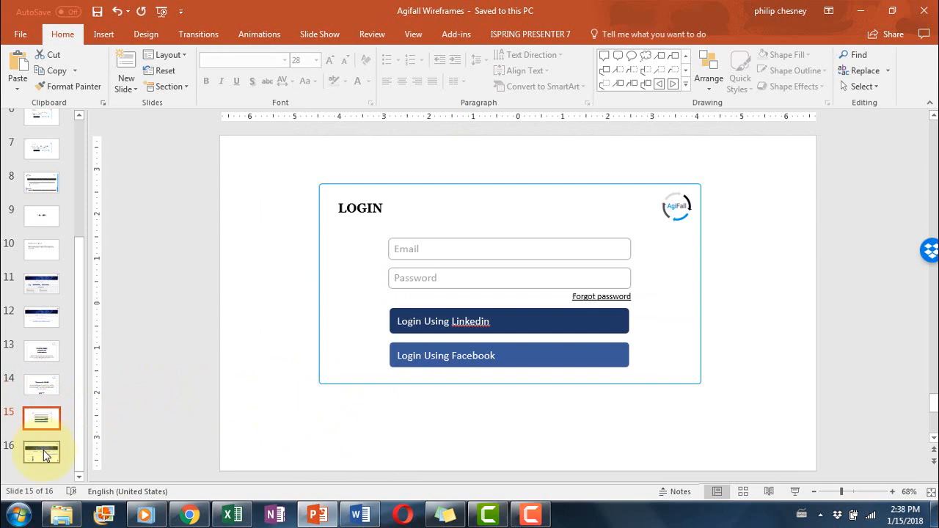
pyautogui.click(41, 451)
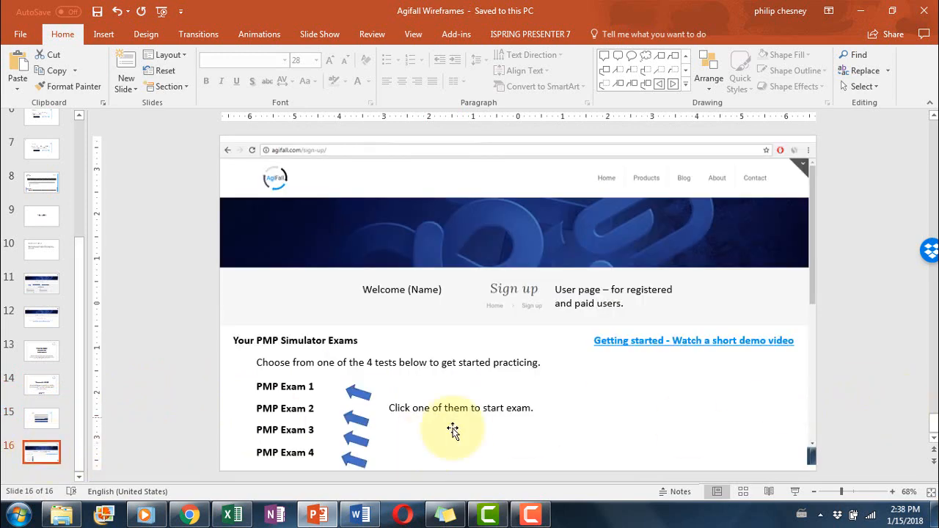